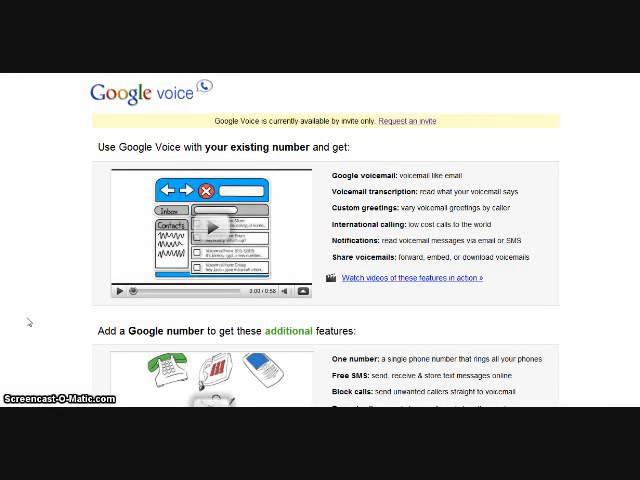
mouse_move(32, 320)
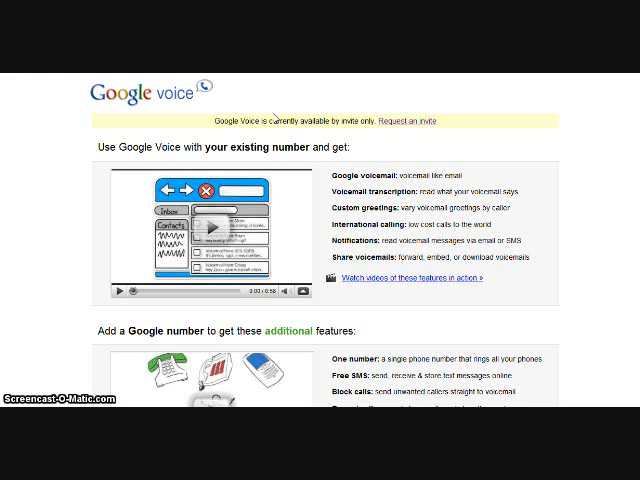
mouse_move(273, 103)
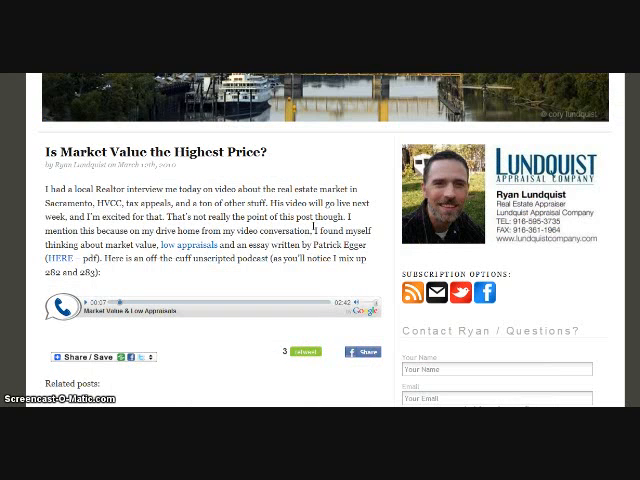
Step: Scroll the Sacramento Appraisal Blog post up to its header, then back down
scroll(up, 3)
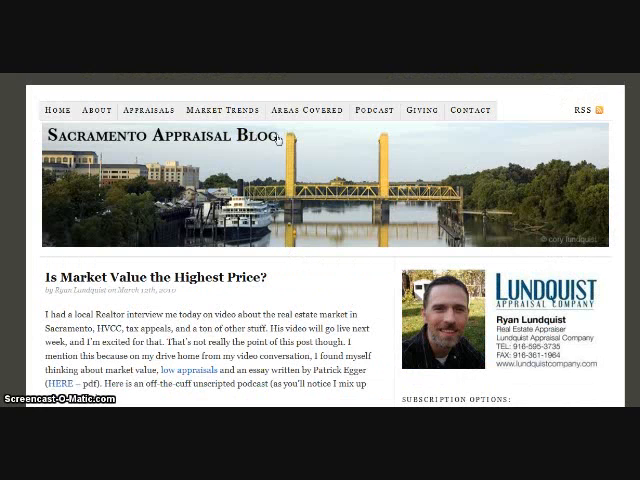
scroll(down, 3)
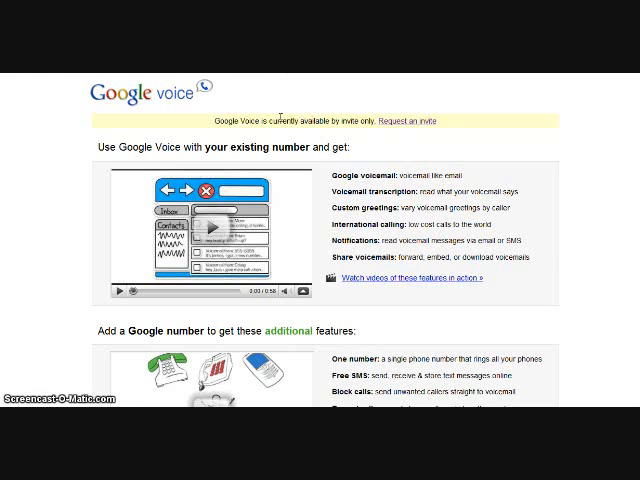
mouse_move(349, 128)
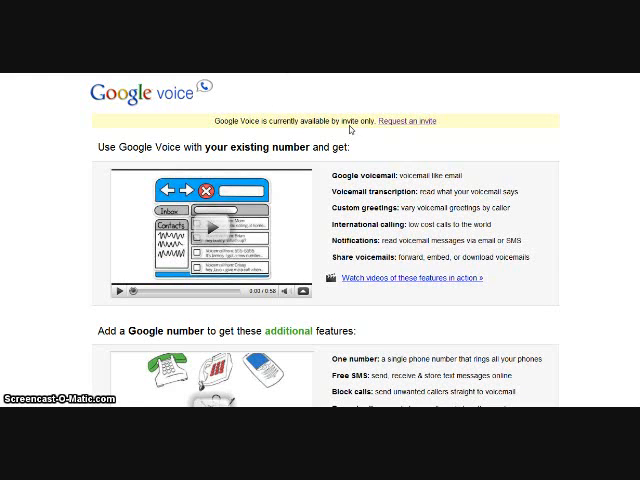
mouse_move(347, 88)
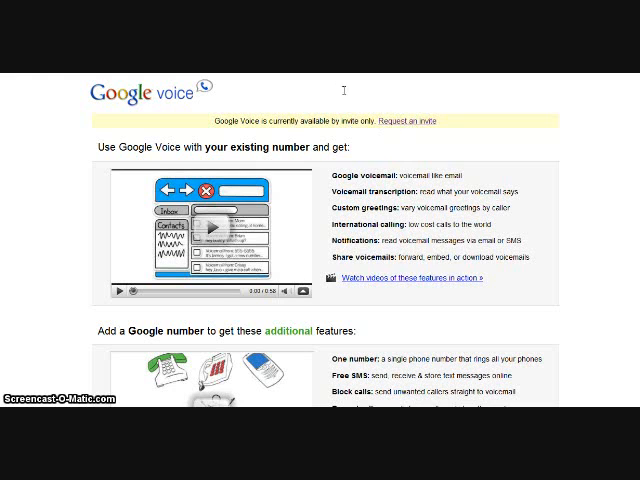
Step: Open the Google Voice inbox showing the voicemail transcript and audio player
click(418, 120)
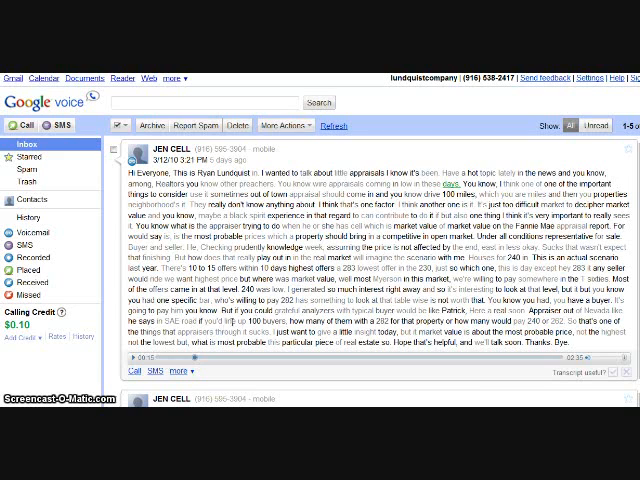
Step: Open the Embed option under the market value voicemail's 'more' menu
scroll(down, 3)
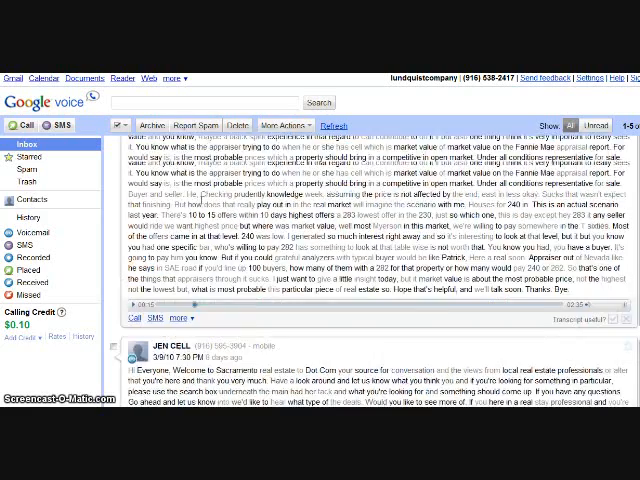
scroll(down, 3)
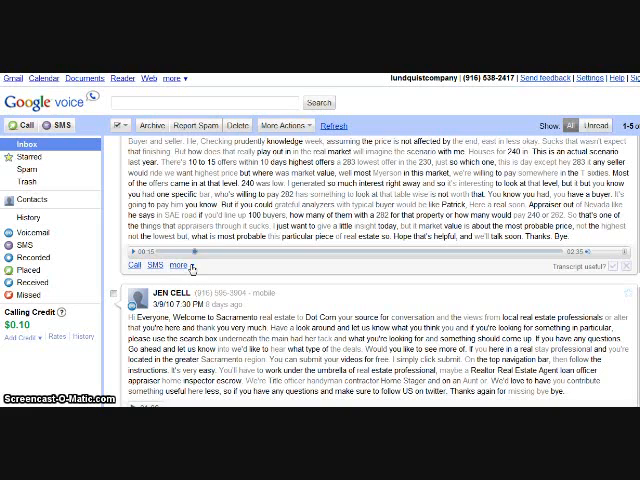
click(180, 265)
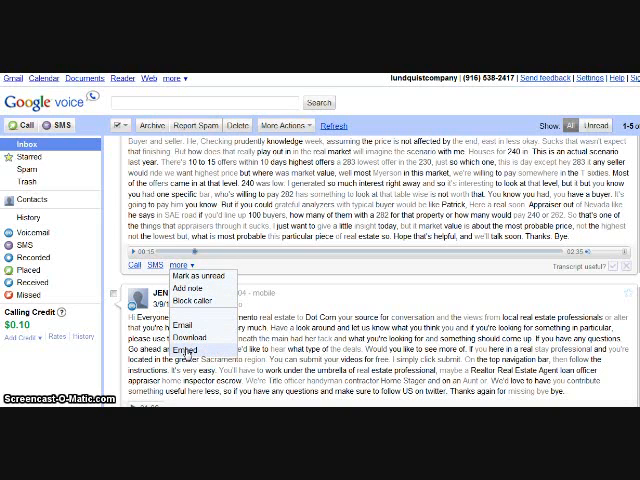
click(187, 352)
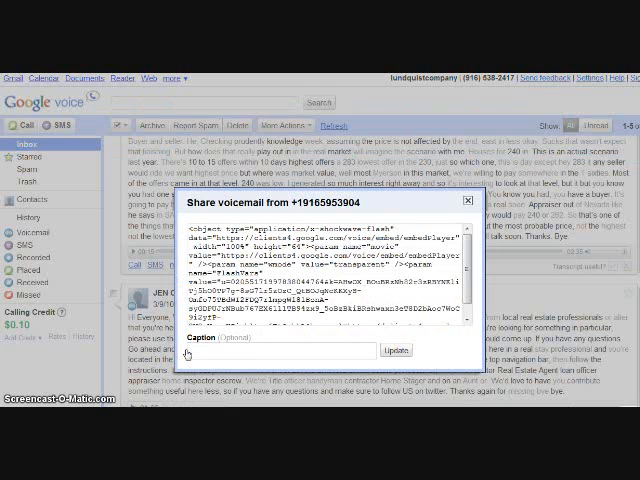
Step: Caption the voicemail 'Free Podcast with Google Voice Example' and copy the embed code
scroll(down, 3)
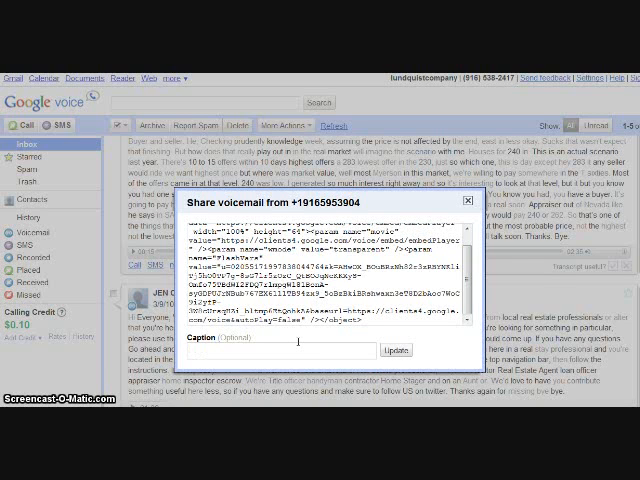
text(Free Pod)
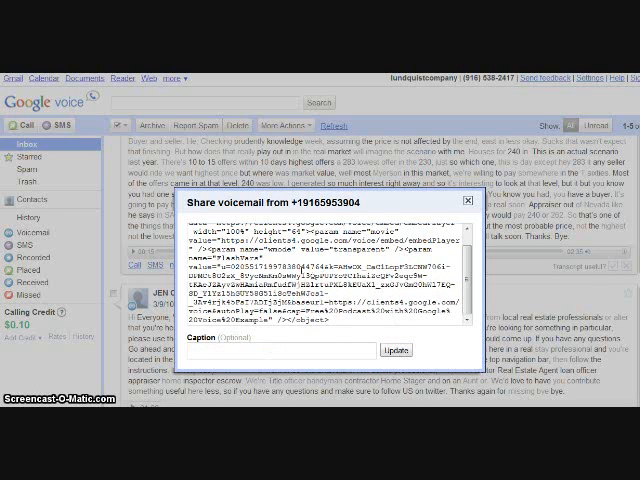
triple_click(320, 290)
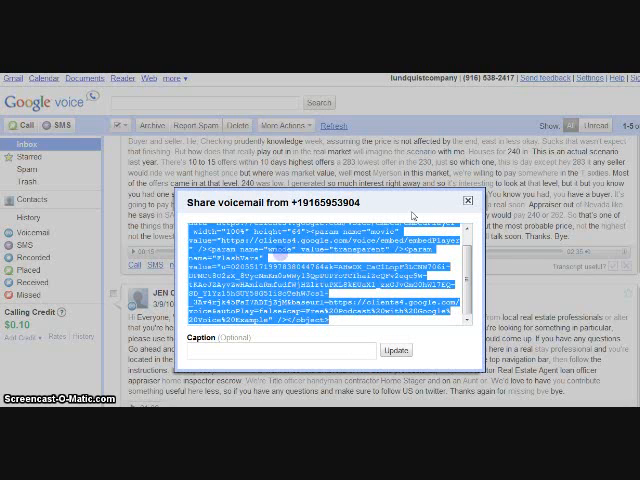
click(468, 201)
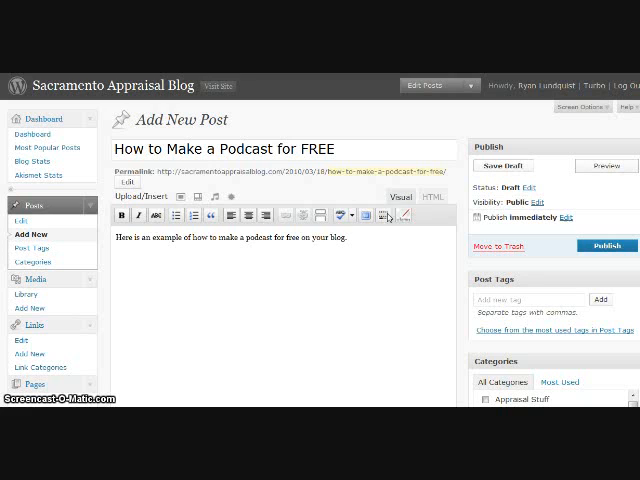
Step: Paste the embed code into the post body in HTML view, then return to Visual view
click(426, 196)
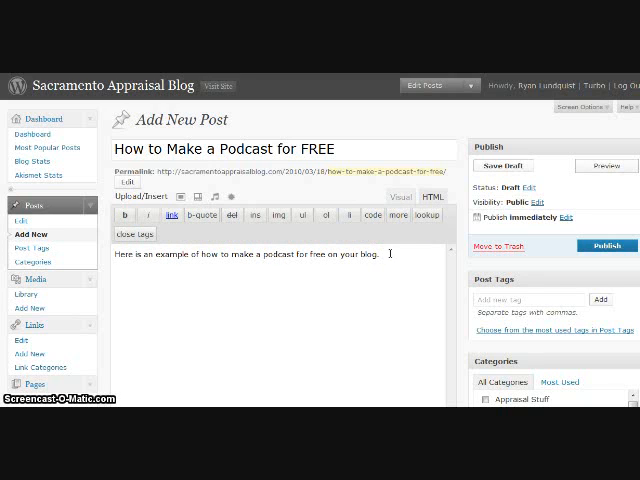
right_click(278, 282)
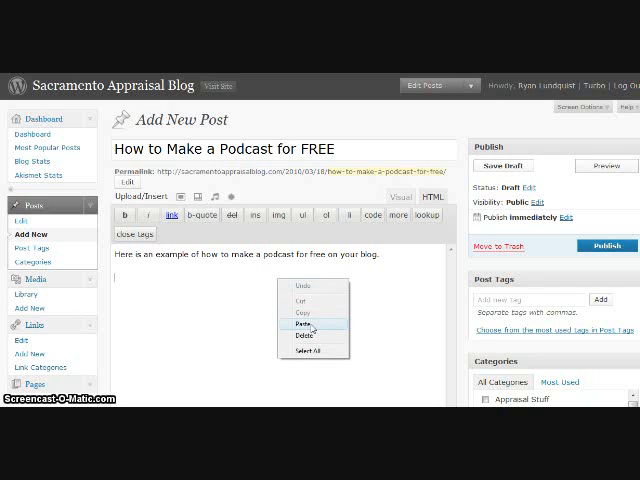
click(301, 323)
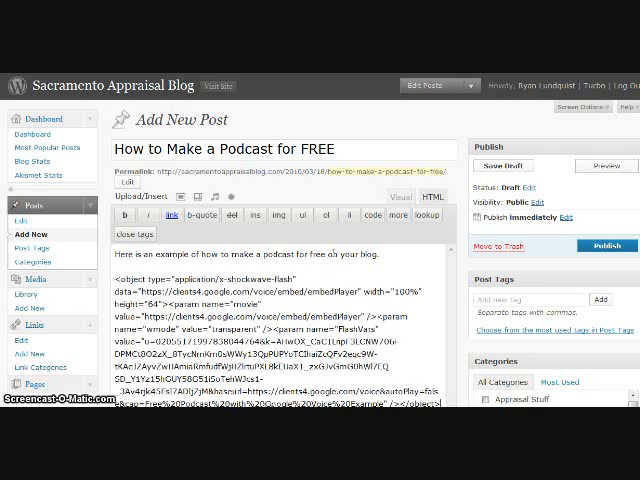
click(399, 196)
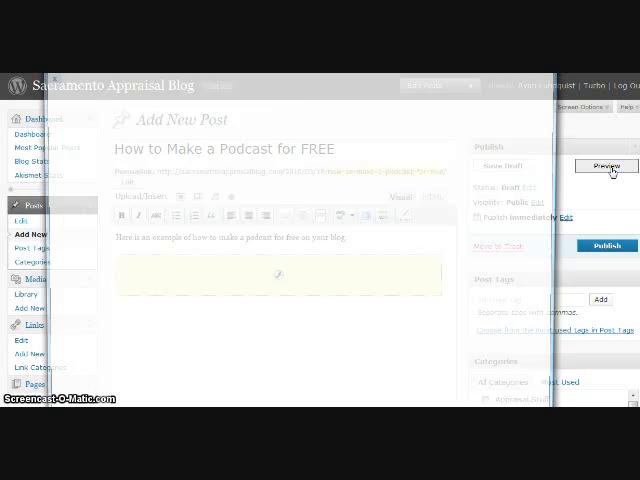
Step: Preview the podcast post and play its embedded Google Voice voicemail player
click(606, 166)
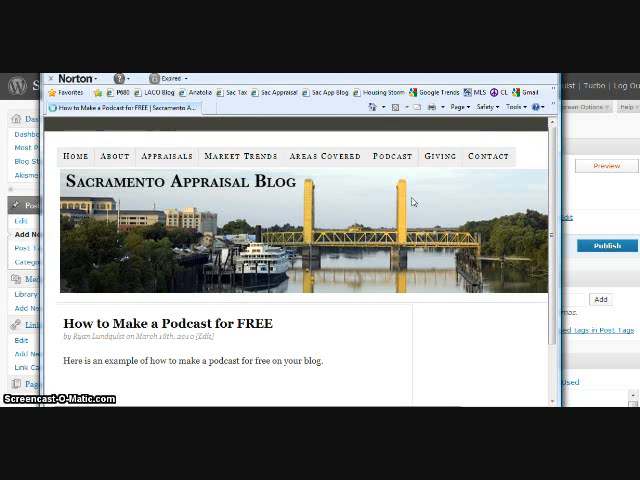
scroll(down, 3)
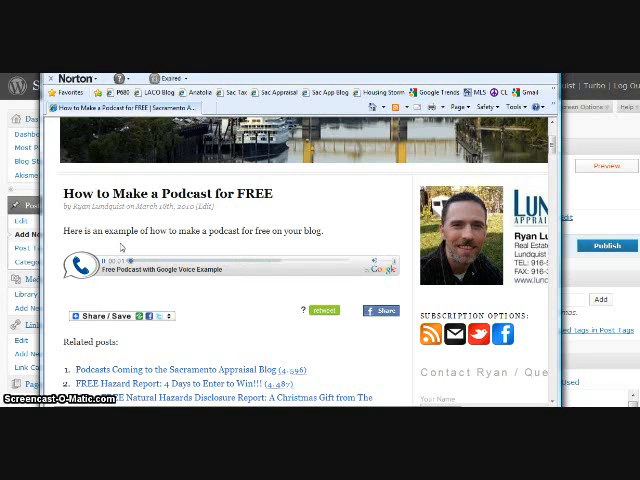
click(82, 266)
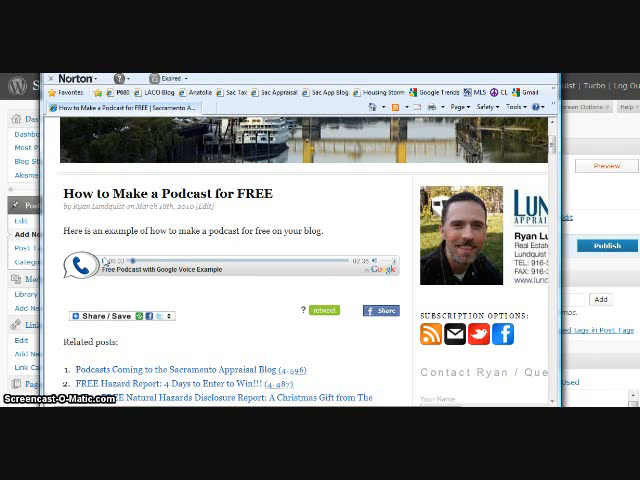